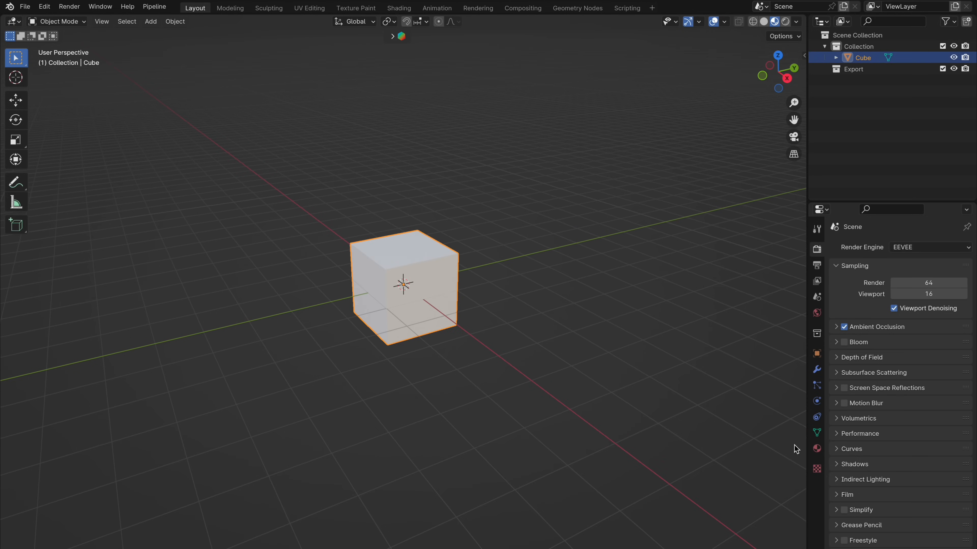
Step: Switch to the Shading workspace with the cube's NewMaterial node tree shown
click(816, 449)
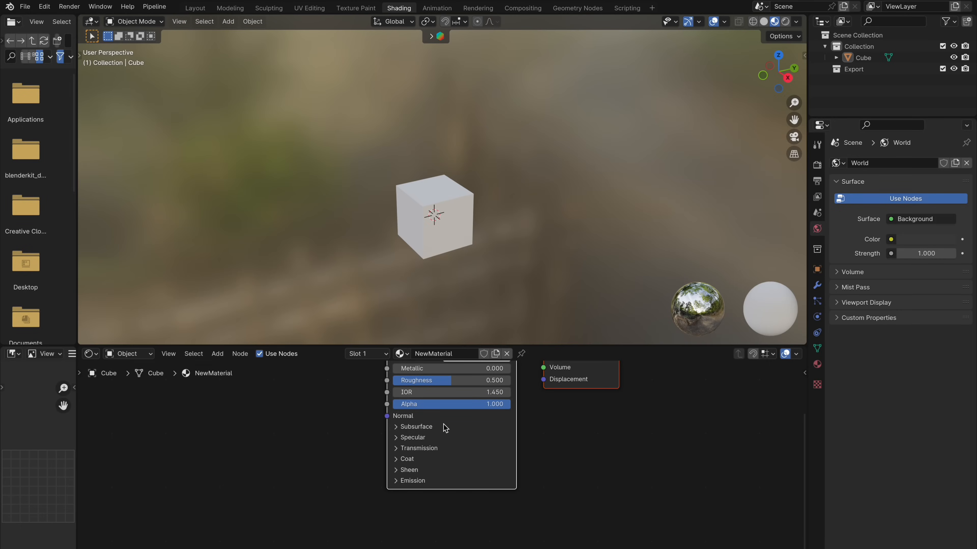
Step: Add an Ambient Occlusion node and wire AO → Color Ramp → Mix Factor, Mix Result → Base Color
key(shift+a)
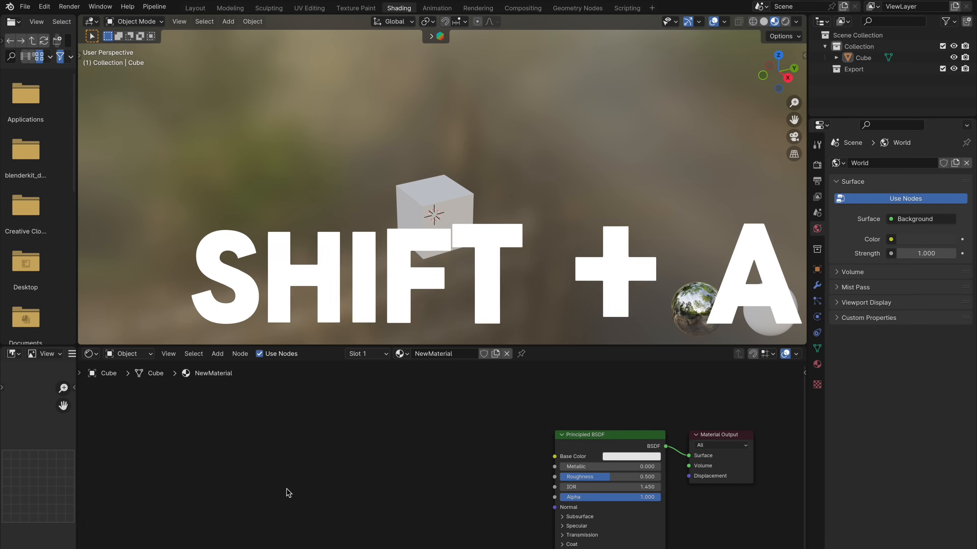
text(ambien)
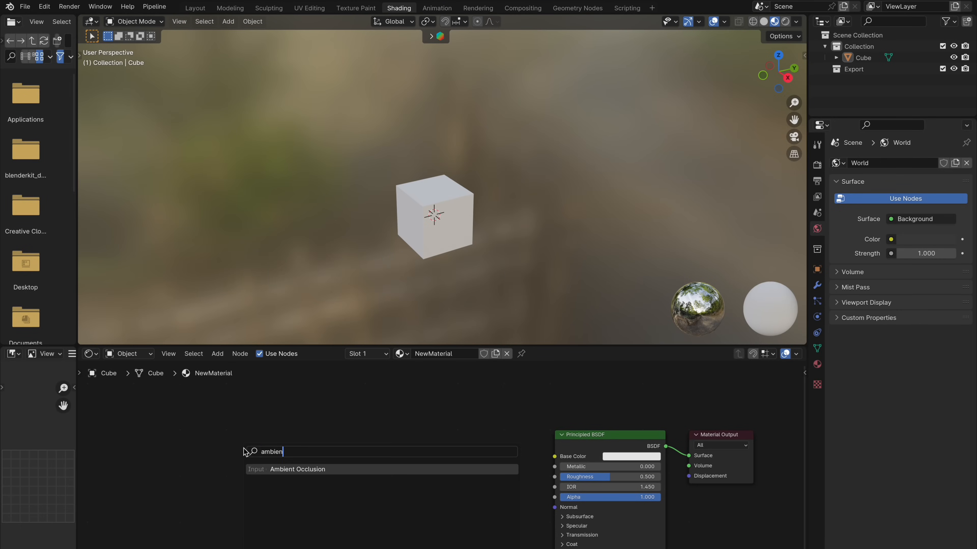
click(297, 469)
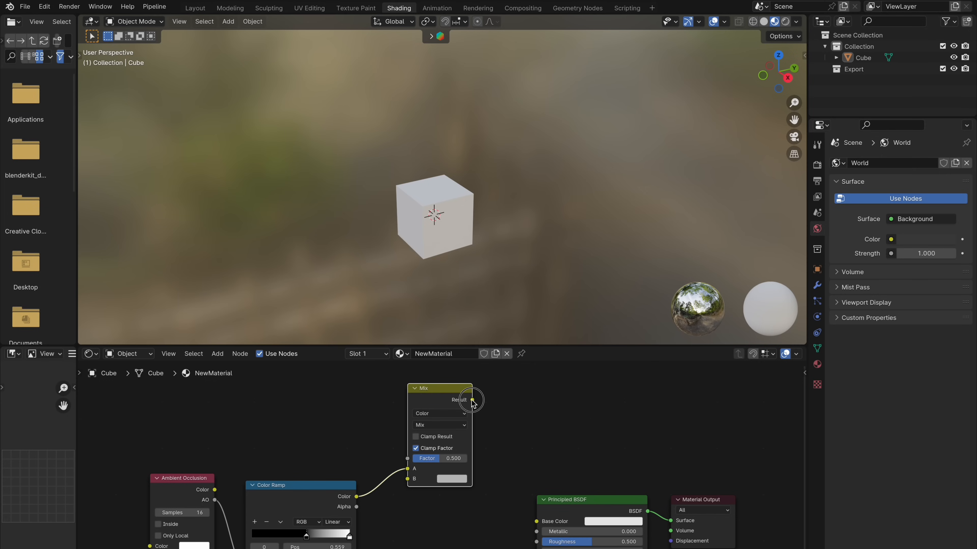
drag(472, 399, 534, 521)
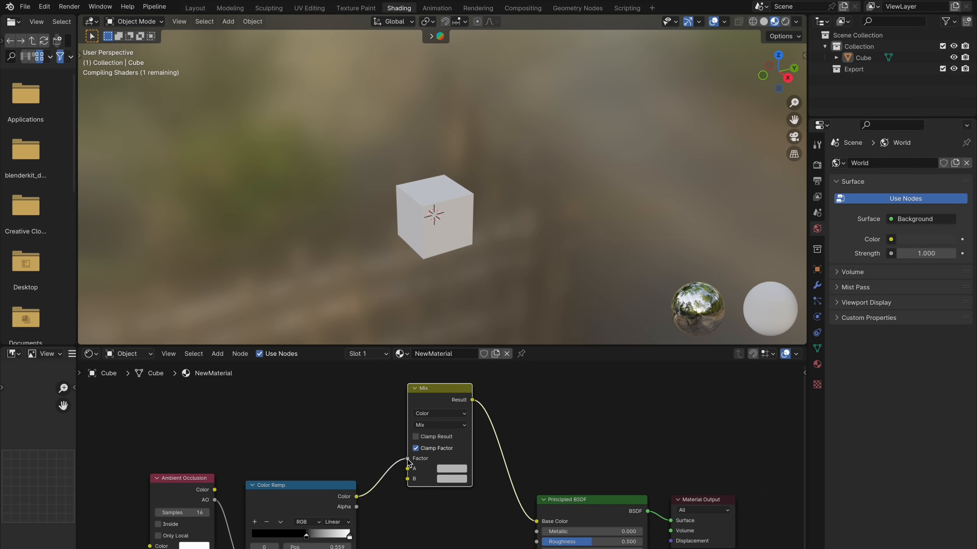
click(451, 479)
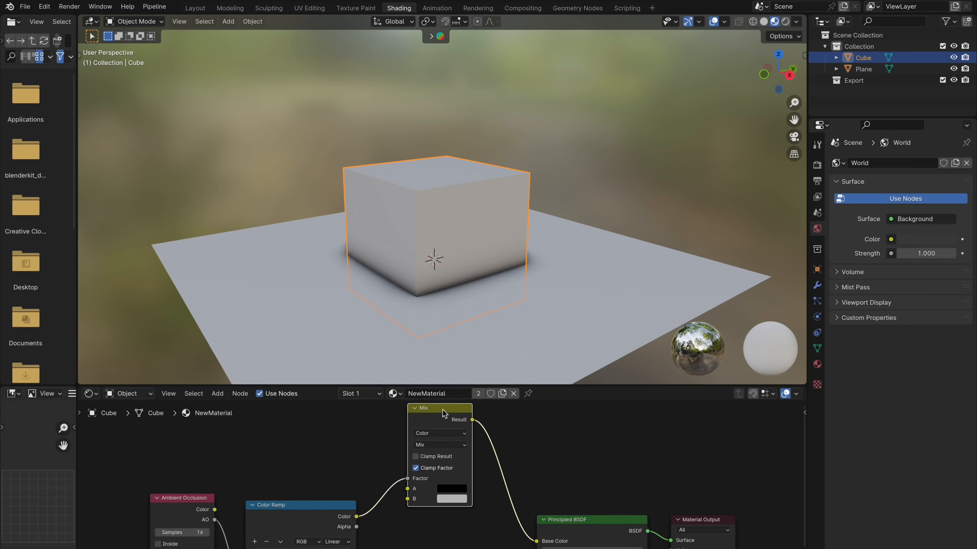
mouse_move(464, 211)
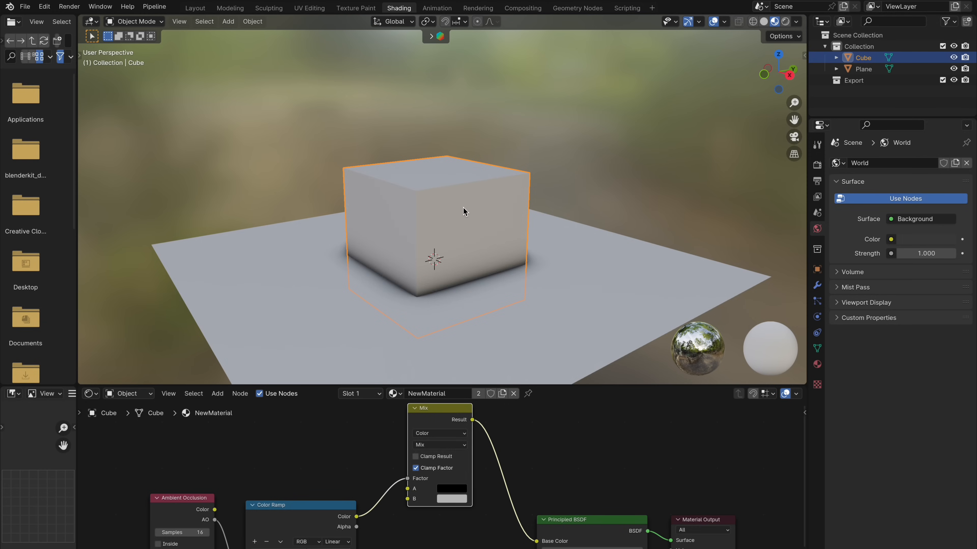
Step: Enter Edit Mode on the cube to subdivide and extrude it into a blocky shape
key(Tab)
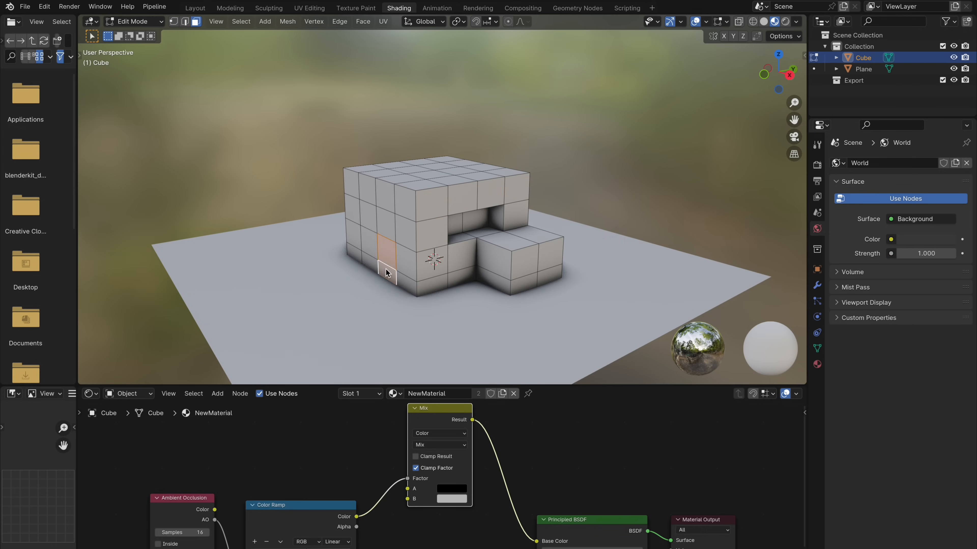
Step: Leave Edit Mode on the finished blocky structure with raised top sections
key(Tab)
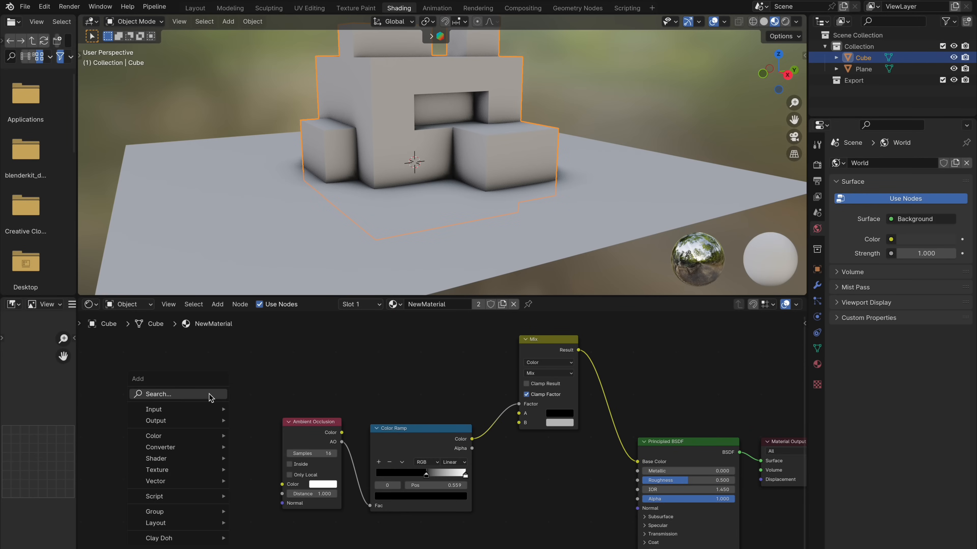
Step: Feed a Noise Texture (Scale 28.2) into the AO colour and move the ramp stop to 0.705
click(157, 469)
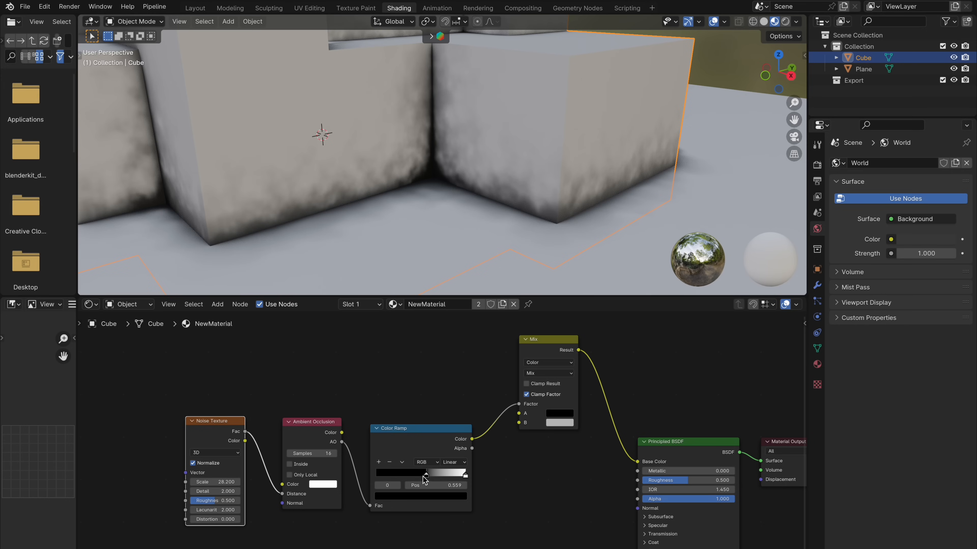
drag(424, 472, 434, 472)
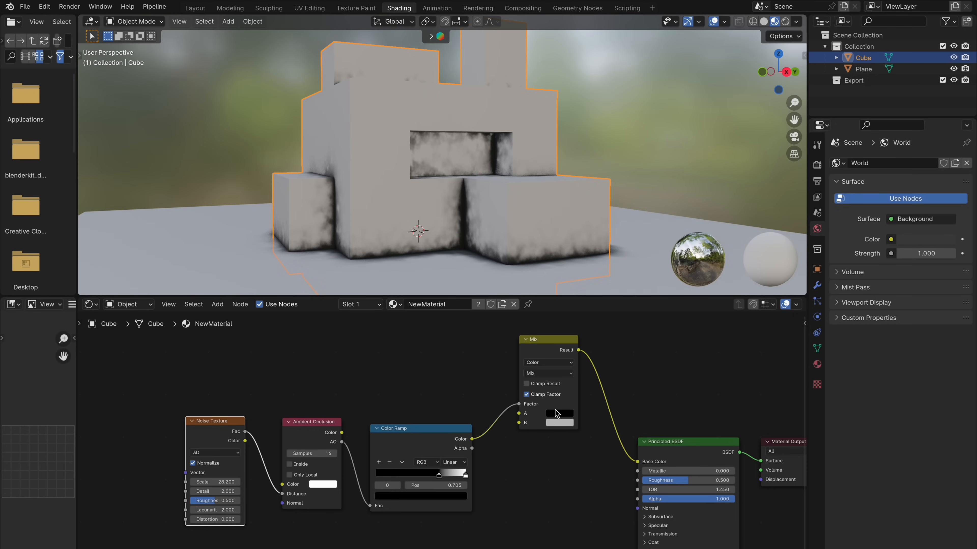
click(557, 413)
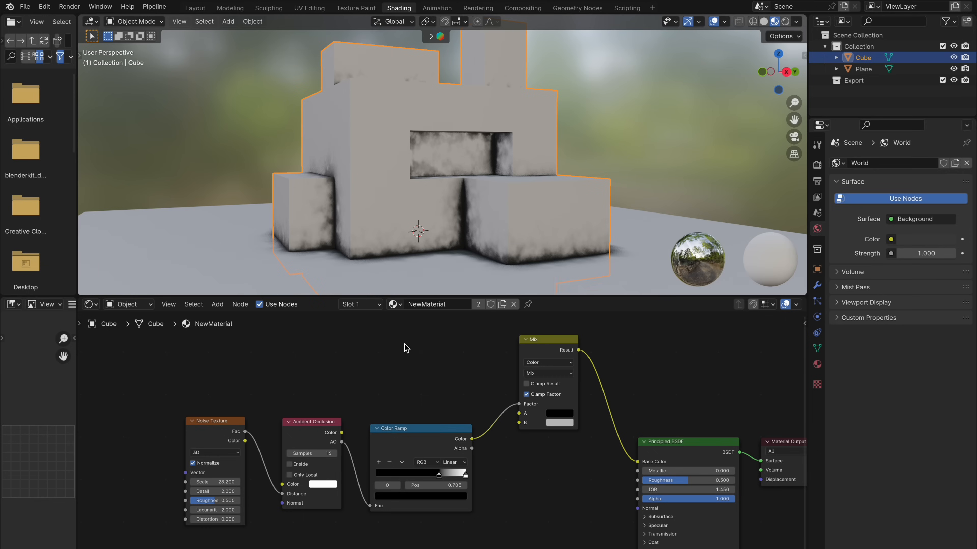
mouse_move(322, 464)
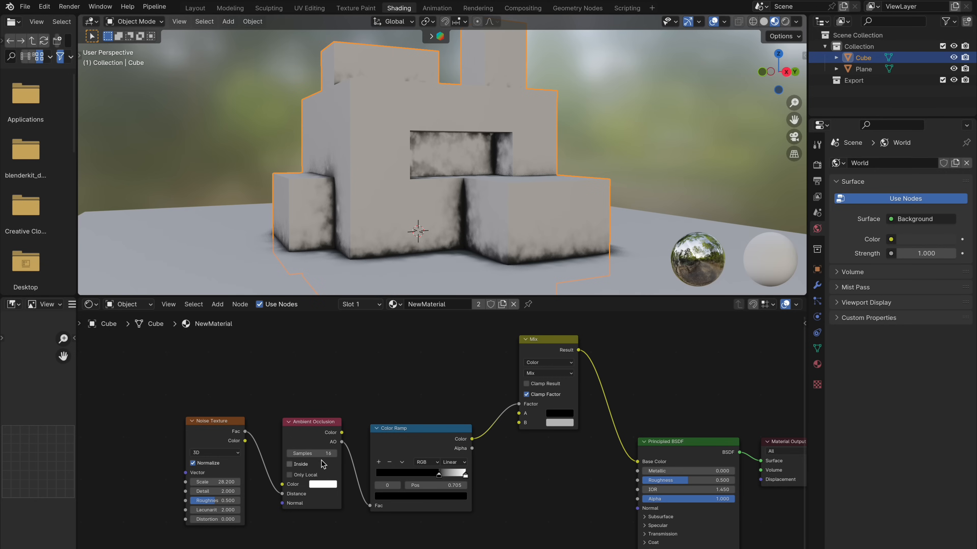
mouse_move(325, 467)
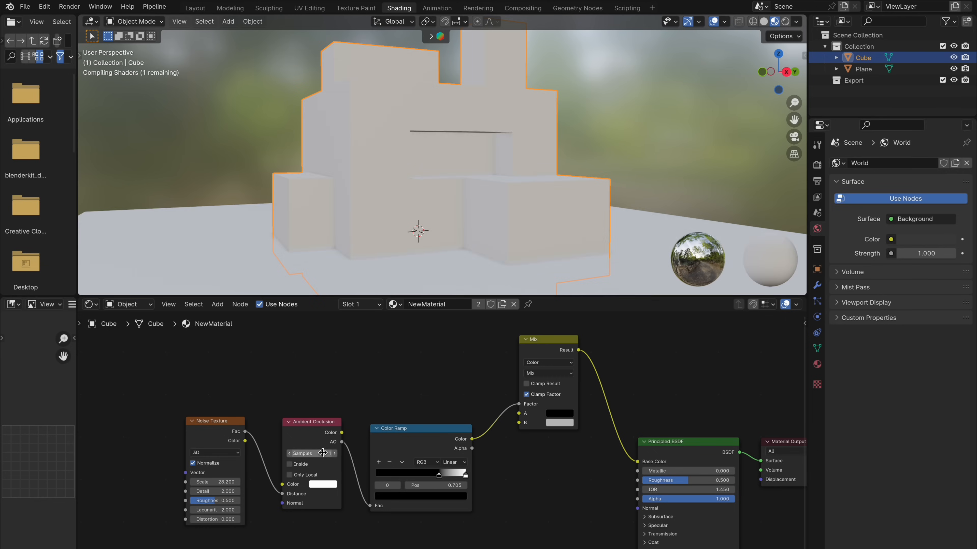
Step: Set AO Samples to 1 with Inside enabled and adjust the ramp contrast
click(288, 464)
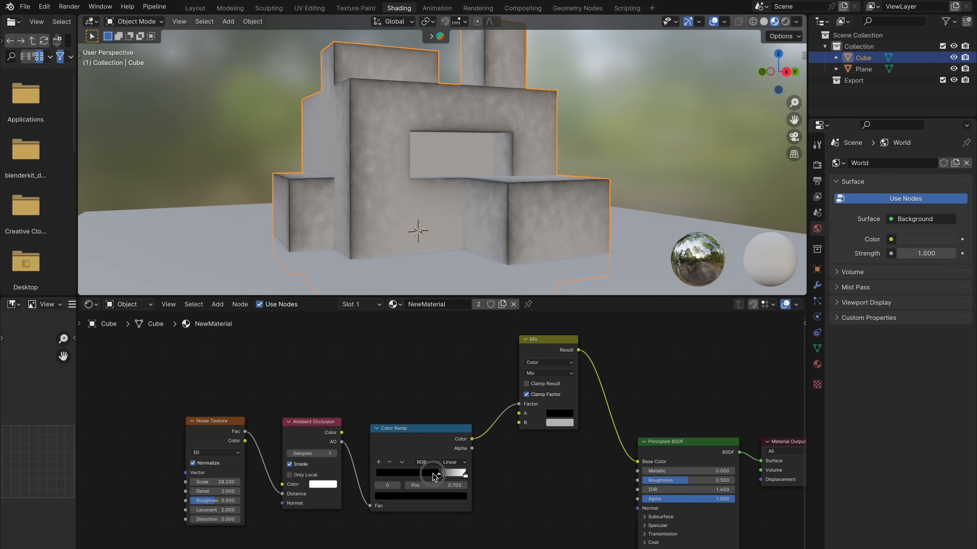
drag(433, 474, 442, 474)
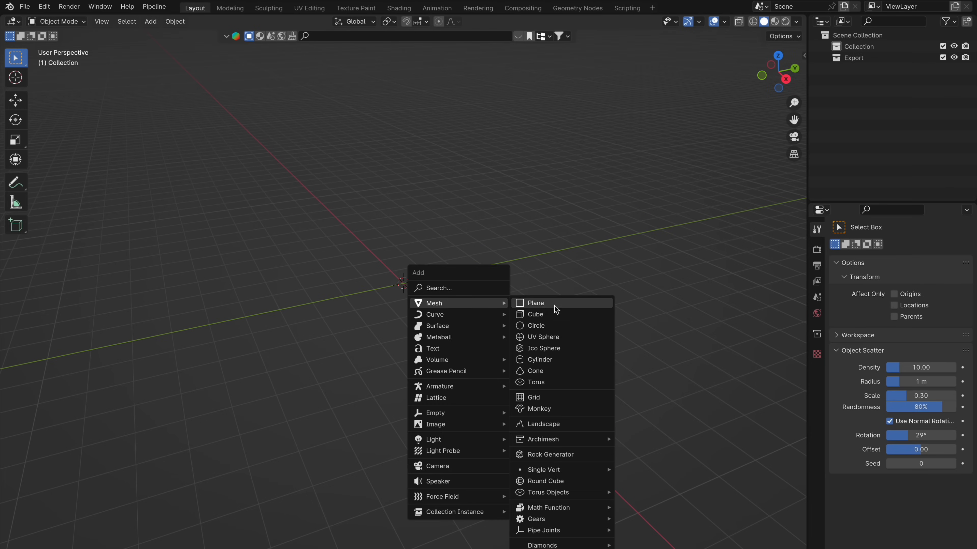
Step: Add a plane and apply a BlenderKit 'concrete cracked' material to it
click(535, 303)
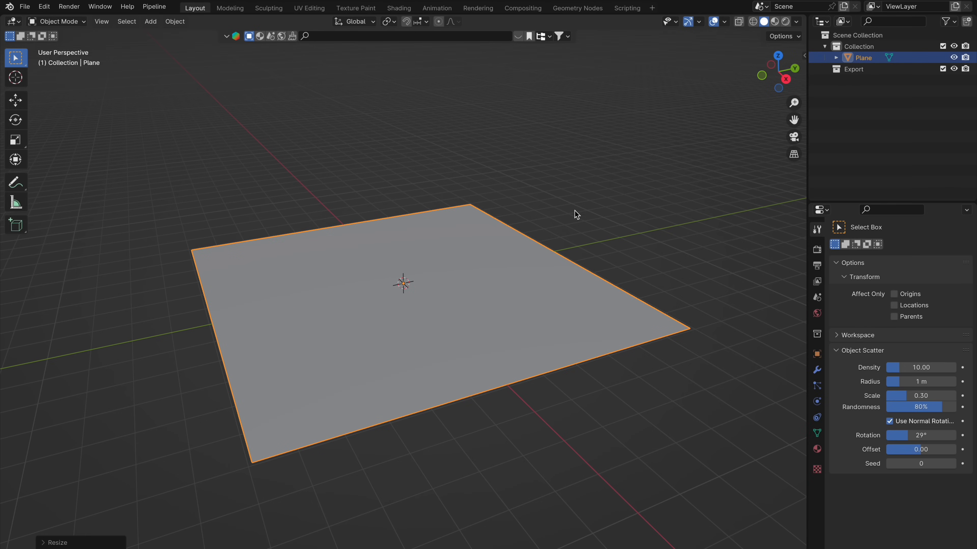
click(801, 168)
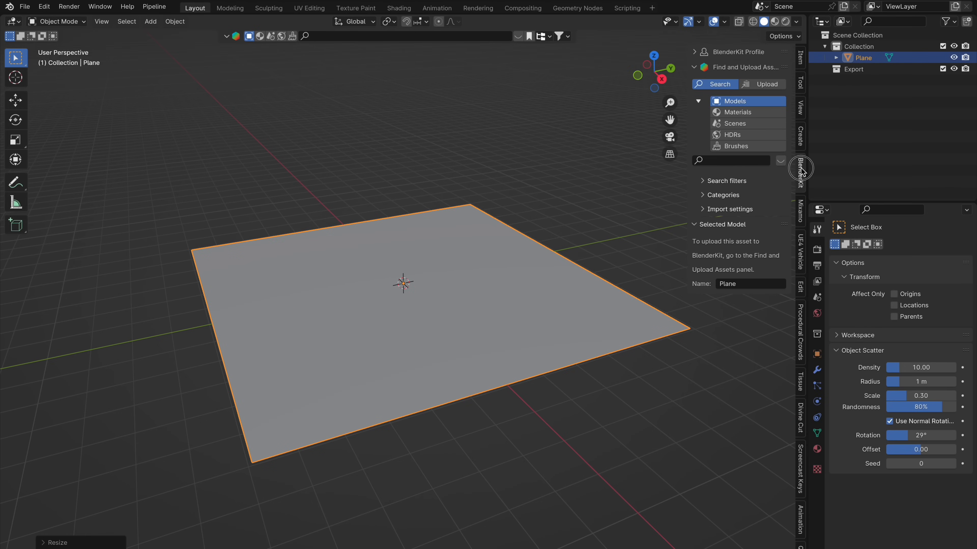
click(737, 112)
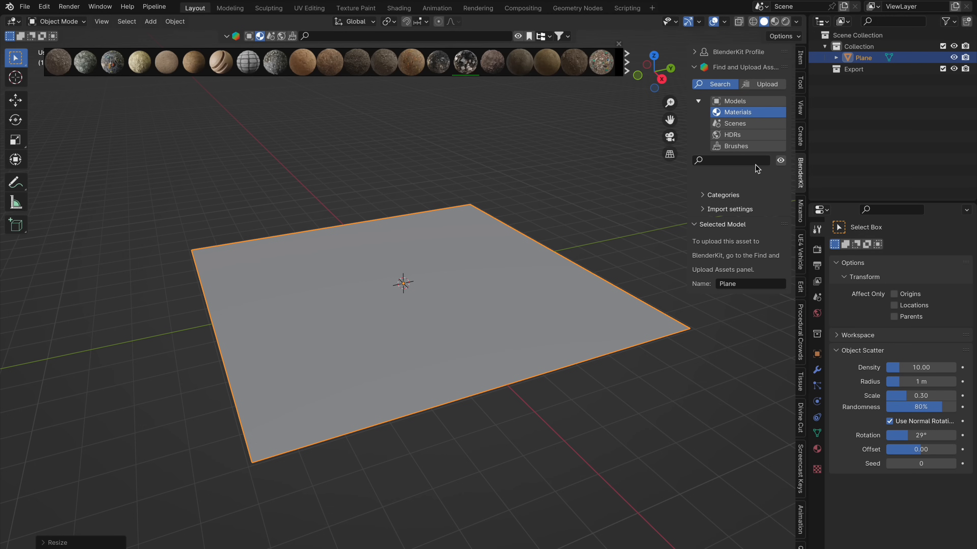
text(concrete cracked)
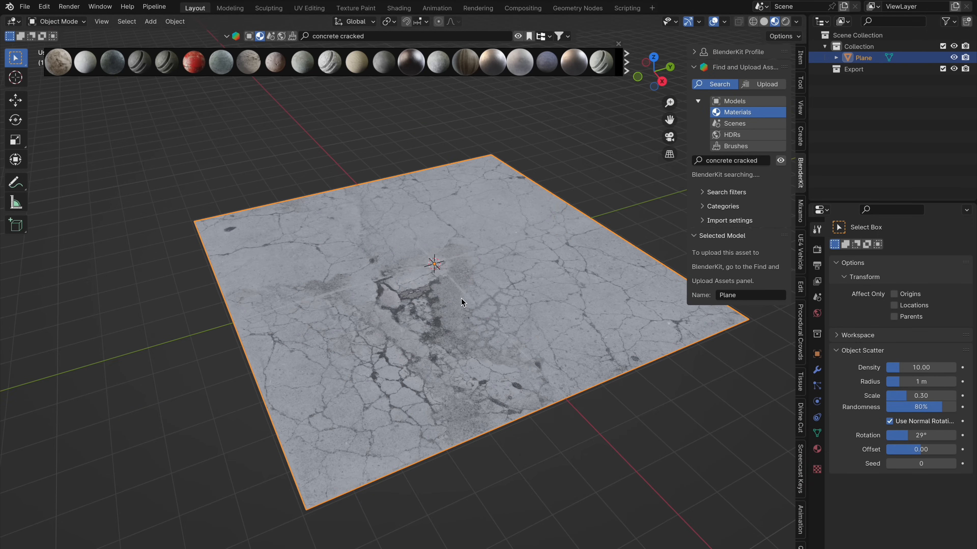
click(150, 20)
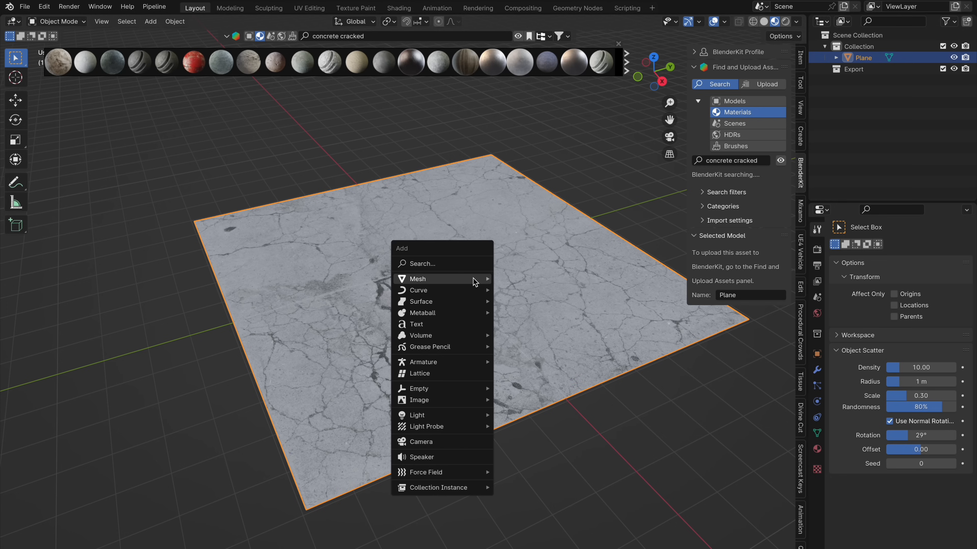
Step: Add a cube and apply a BlenderKit material found by searching 'debri'
click(416, 279)
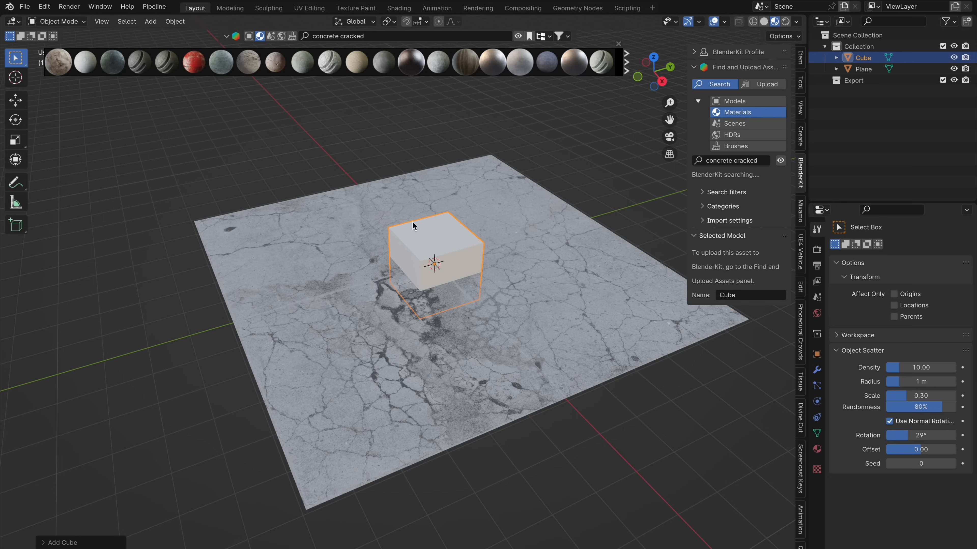
text(debri)
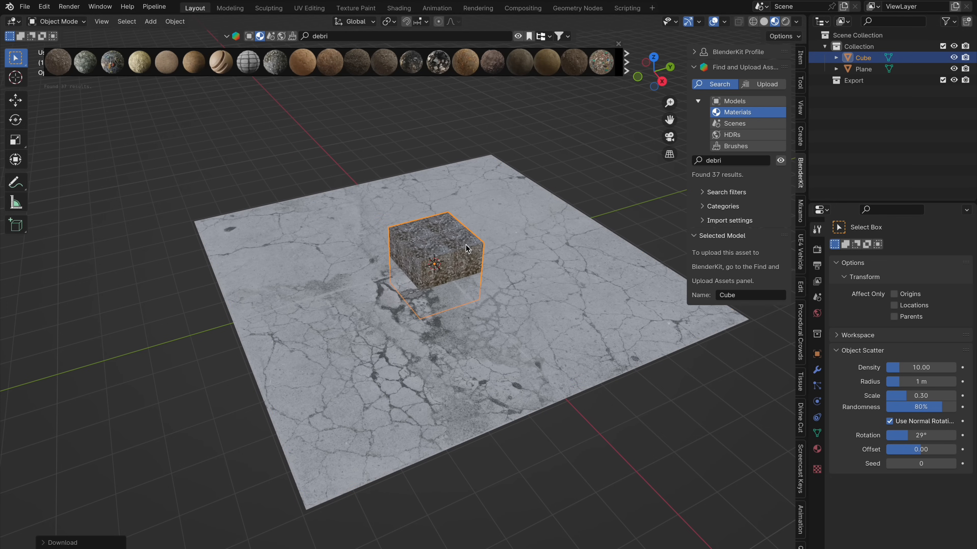
click(398, 8)
text(color)
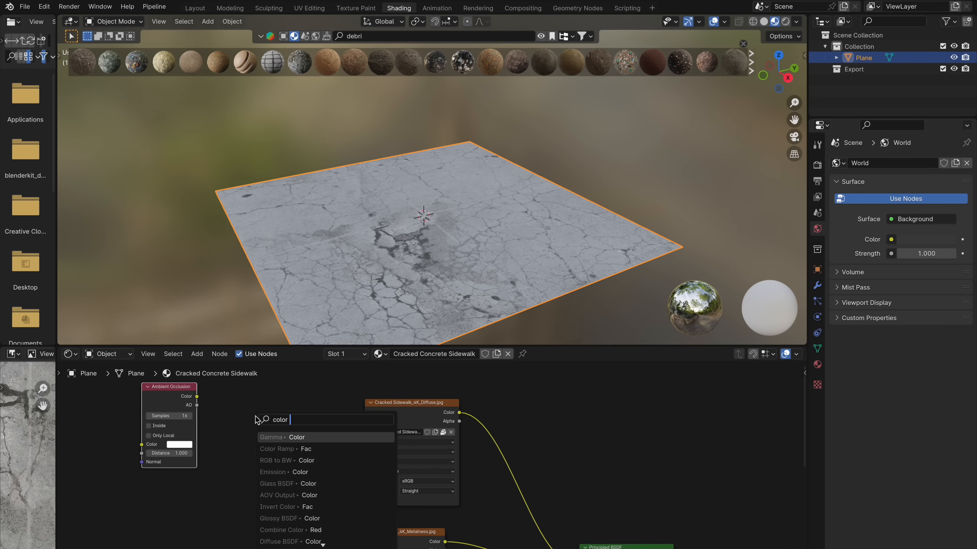
Step: Add a Color Ramp between the AO node and the Mix Factor in Cracked Concrete Sidewalk
click(275, 448)
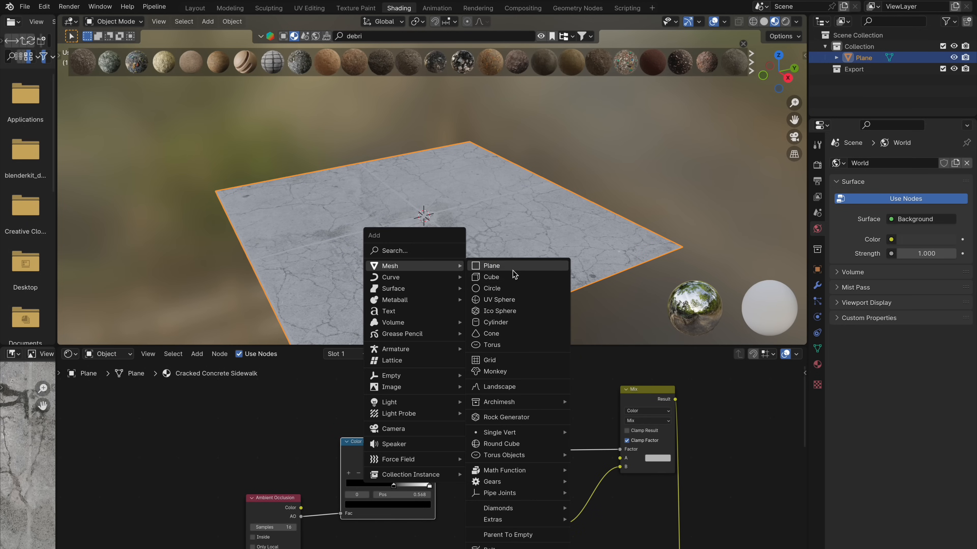
Step: Add a cube, then an Image Texture node loaded with rubble-sd-v2_basecolor.jpg
click(492, 276)
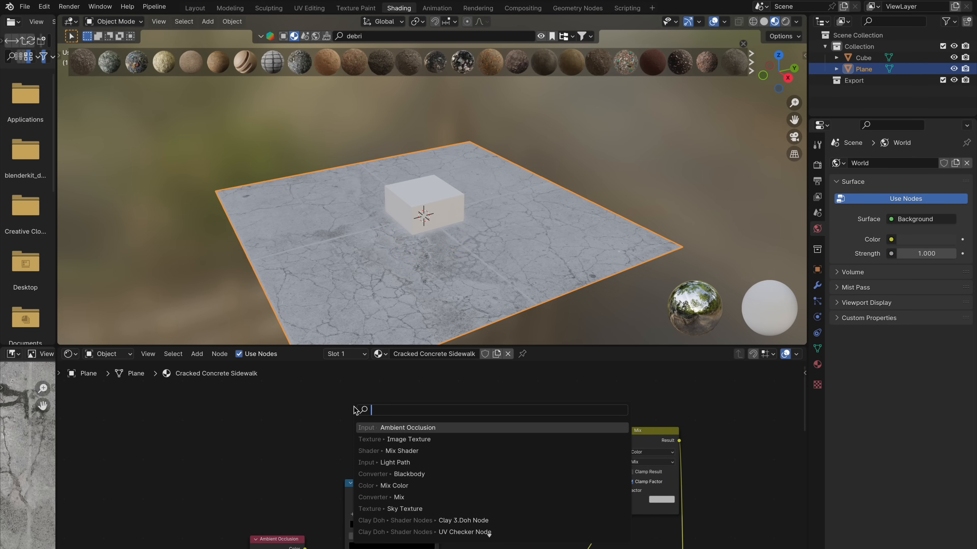
click(408, 439)
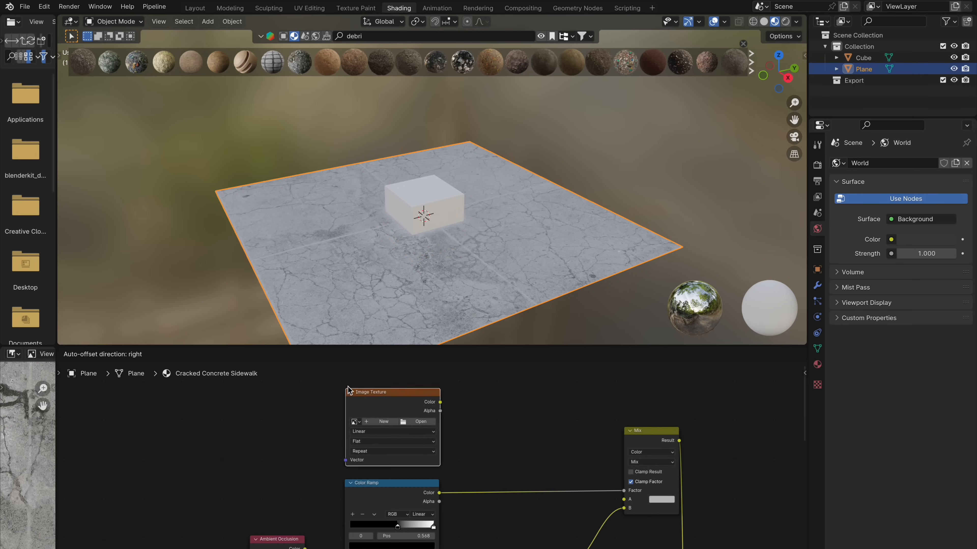
click(355, 415)
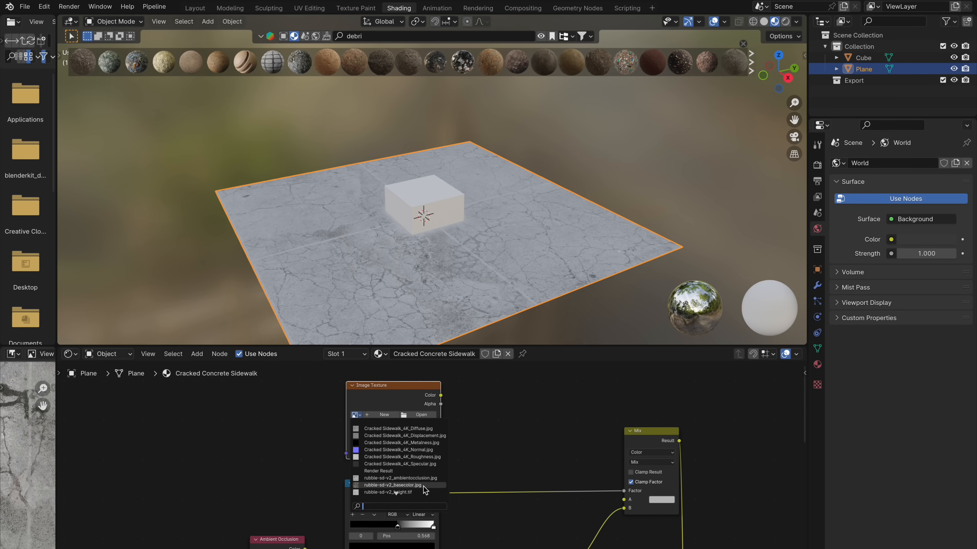
click(393, 485)
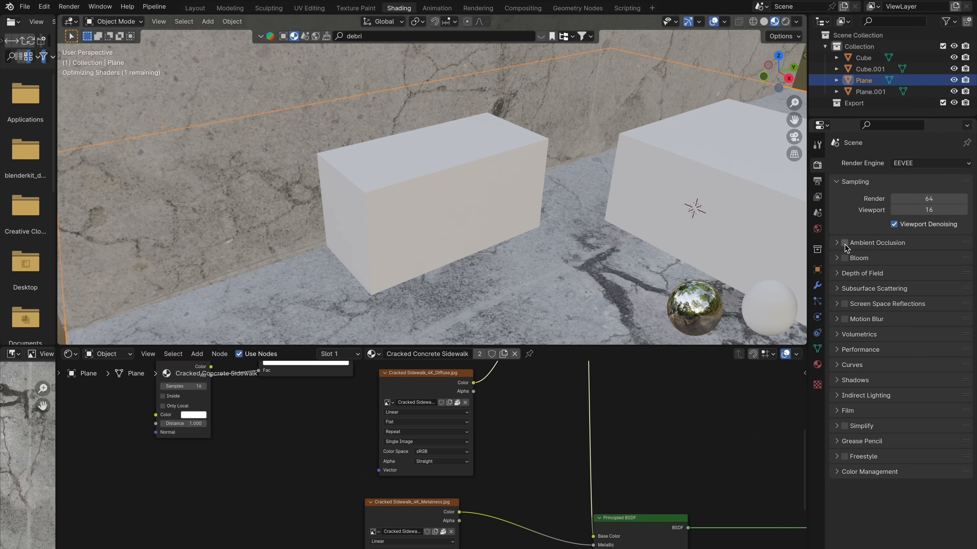
Step: Enable Ambient Occlusion in the EEVEE render settings
click(845, 242)
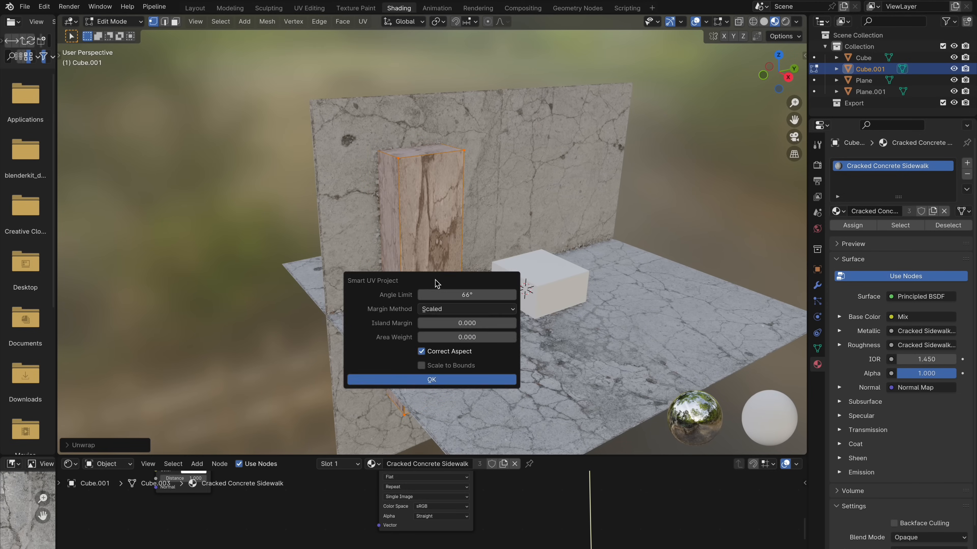
Step: Confirm the Smart UV Project unwrap of Cube.001 with the concrete material
click(430, 379)
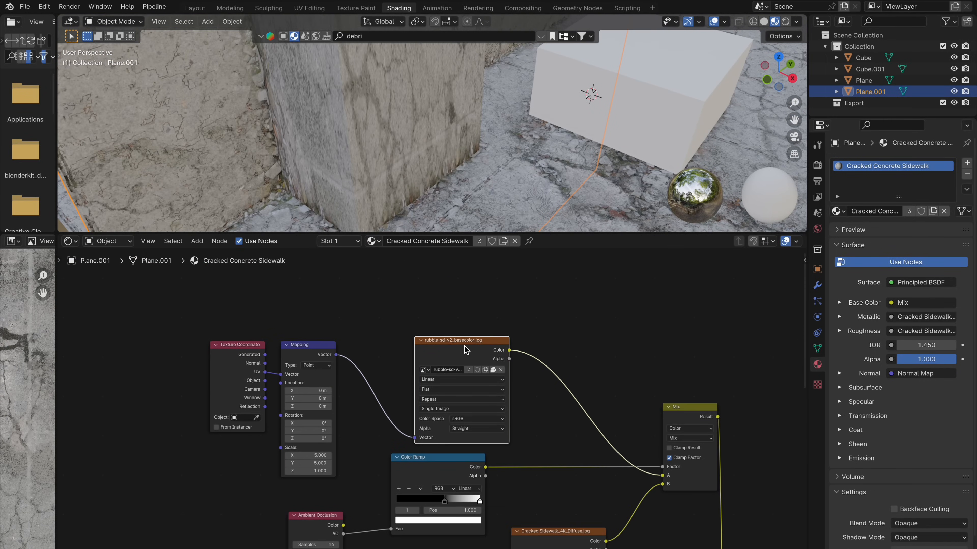
mouse_move(450, 408)
text(dirt)
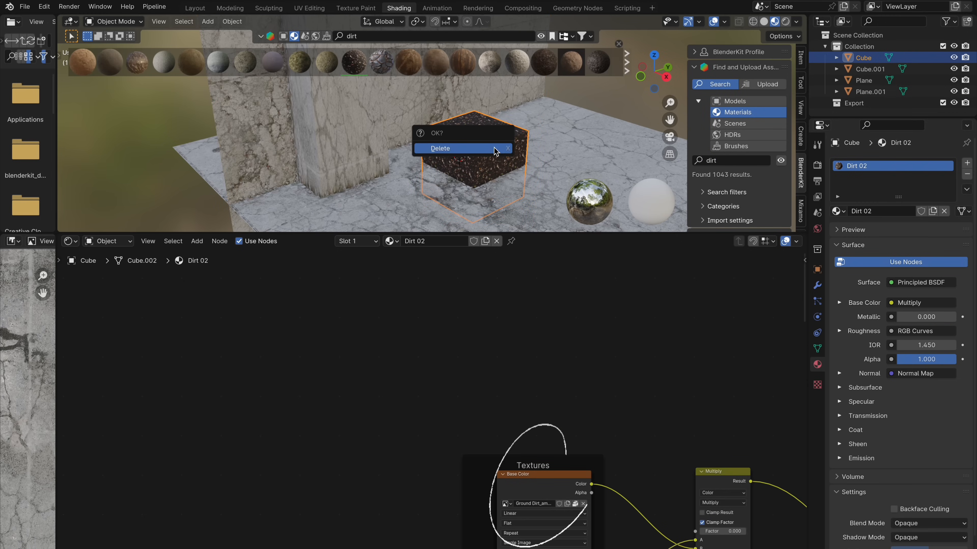
Step: Delete the Dirt 02 cube and swap the rubble image for Ground Dirt_diffuse.jpg, returning to Layout
click(440, 148)
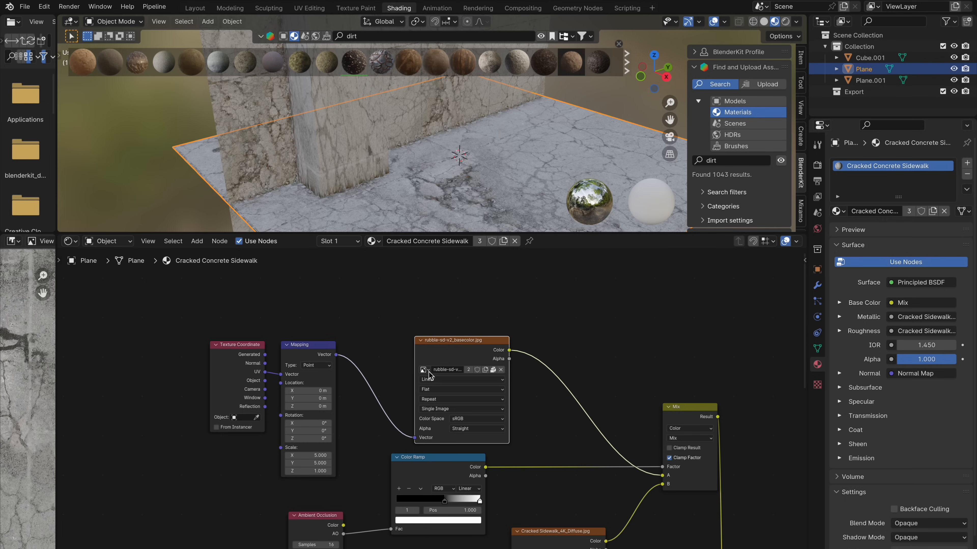
click(425, 370)
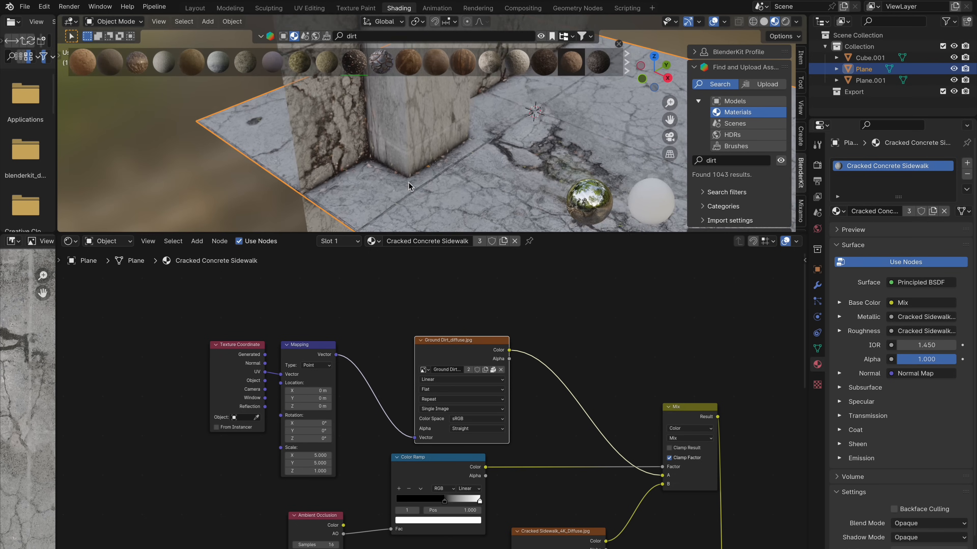
click(195, 8)
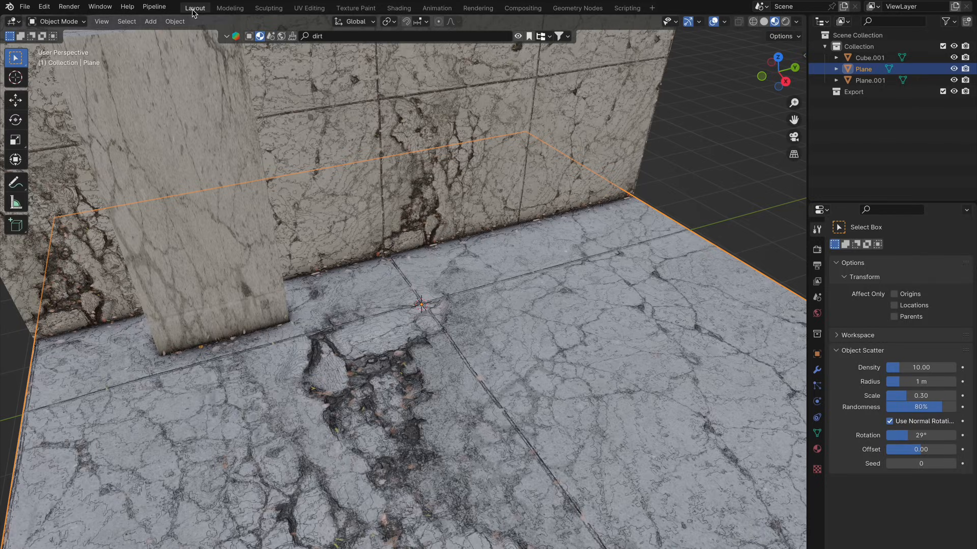